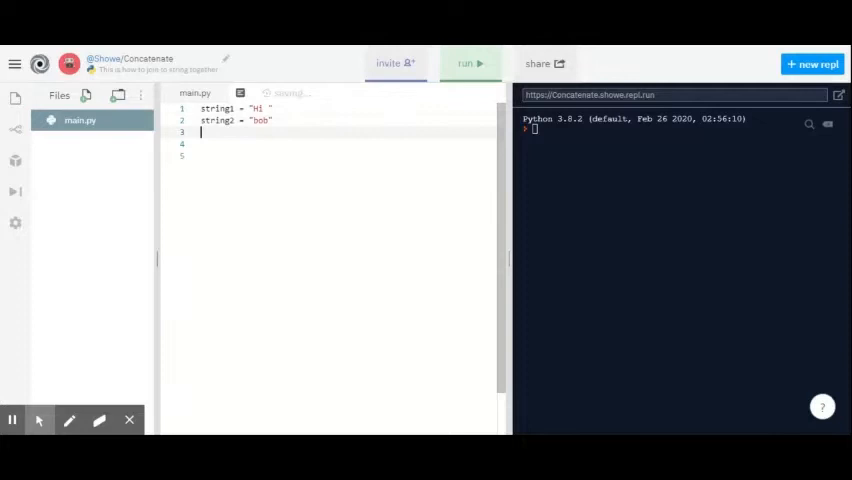
Step: Add print(string1 + string2) on line 3 and run it to output 'Hi bob'
{"action": "type", "text": "print"}
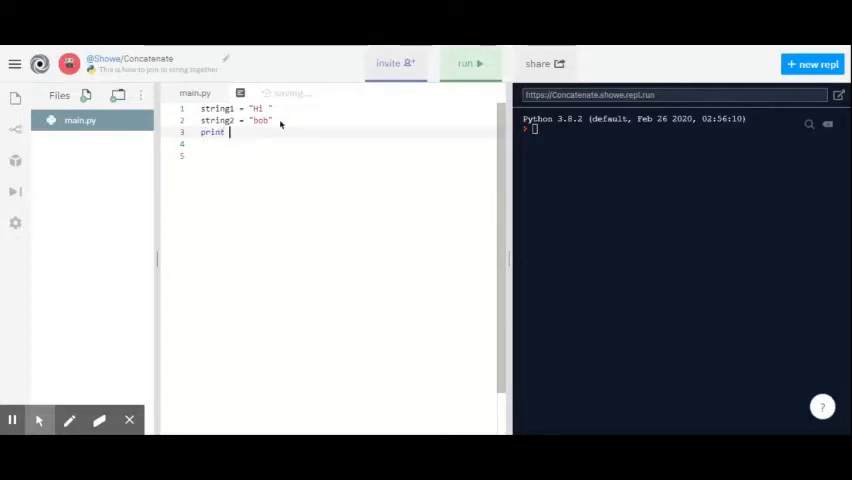
{"action": "type", "text": "(st"}
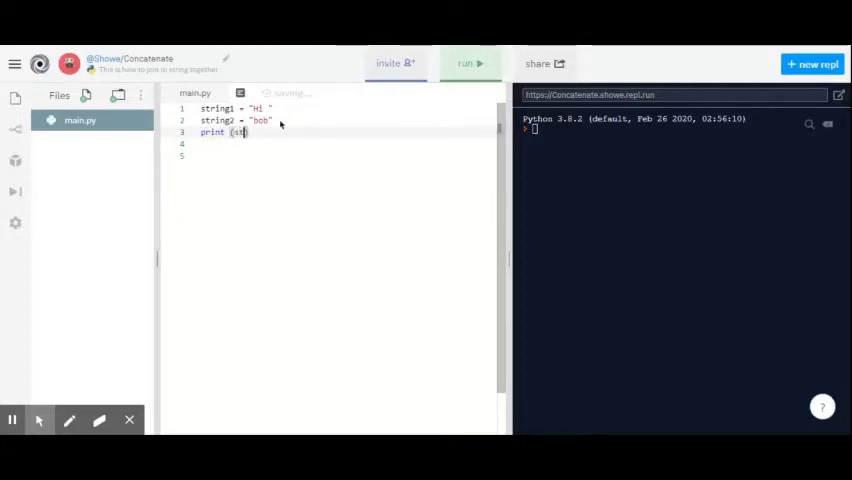
{"action": "type", "text": "string1"}
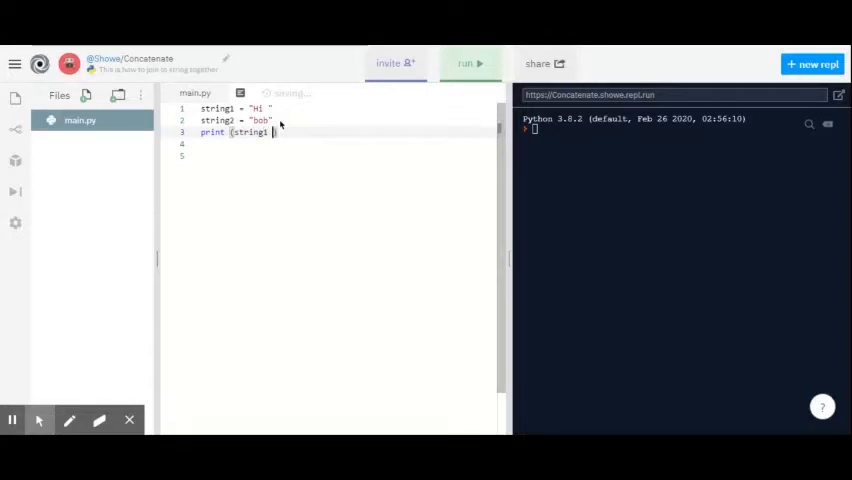
{"action": "type", "text": "+"}
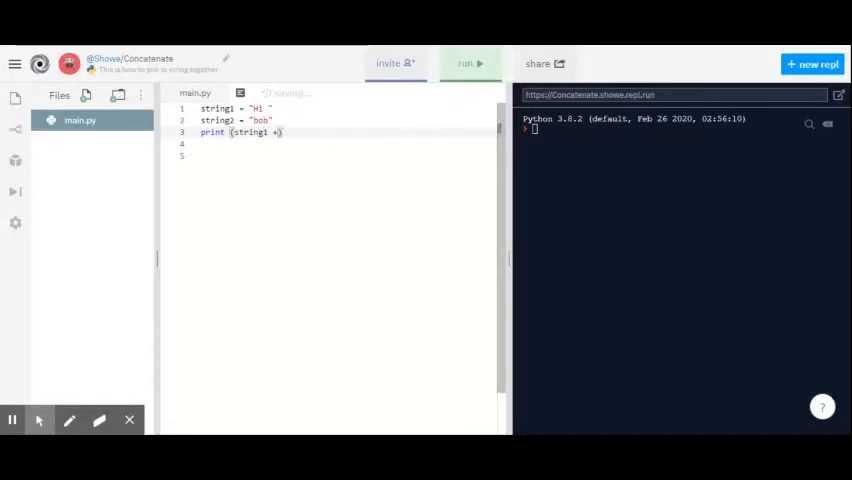
{"action": "type", "text": "string2"}
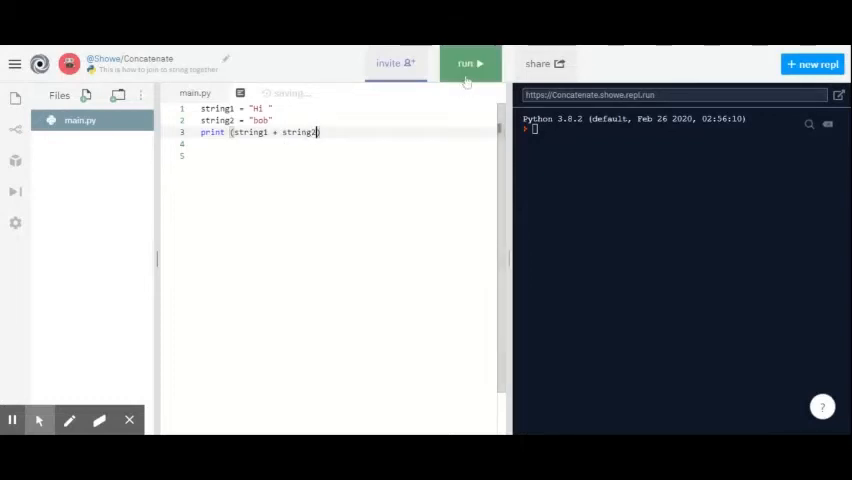
{"action": "left_click", "coordinate": [469, 63]}
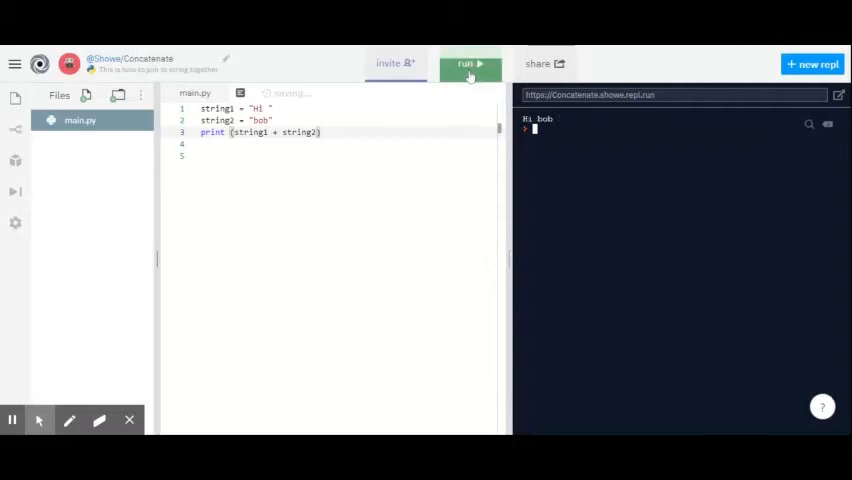
{"action": "left_click", "coordinate": [469, 63]}
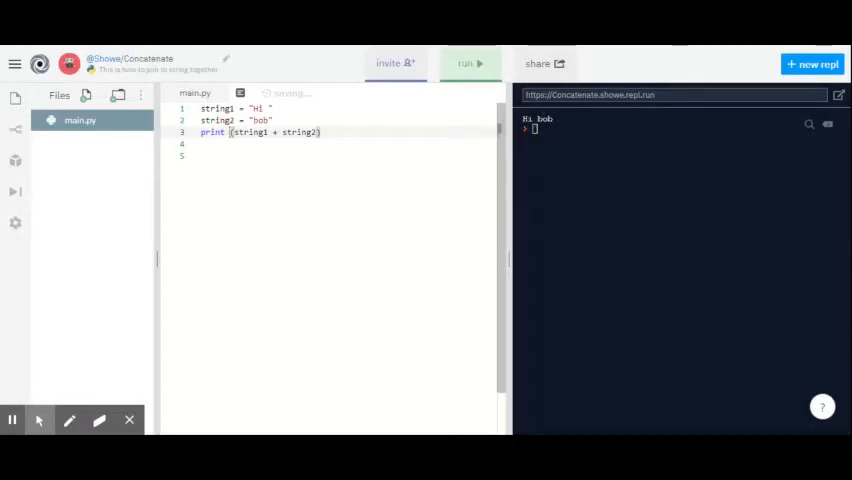
Step: Replace print with new_string = on line 3 and begin print(new_ on line 4
{"action": "double_click", "coordinate": [212, 132]}
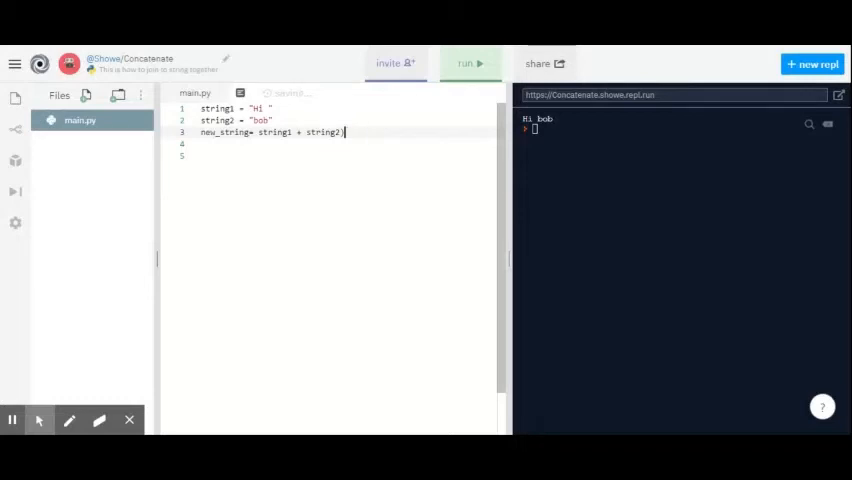
{"action": "type", "text": "print"}
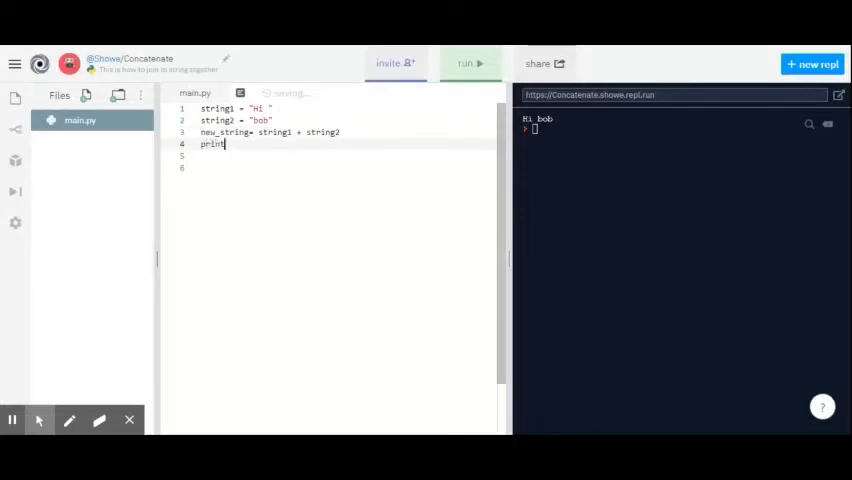
{"action": "type", "text": "()"}
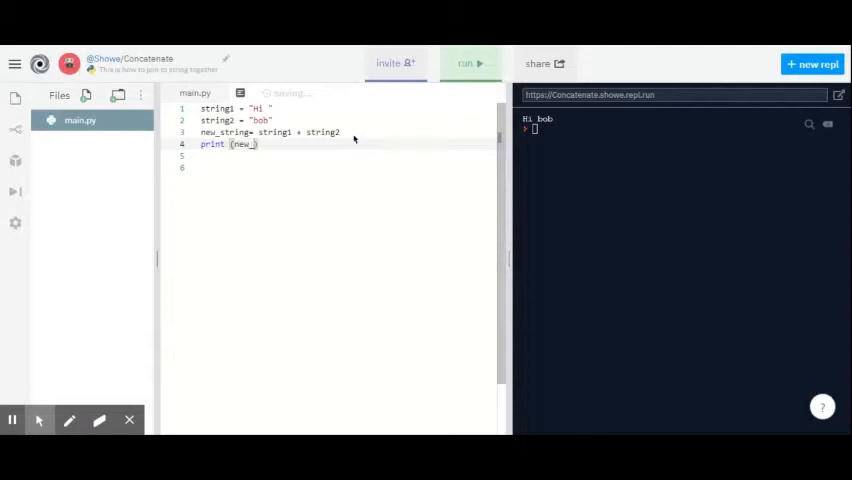
Step: Run the script with print(new_string) so the console shows 'Hi bob'
{"action": "left_click", "coordinate": [465, 63]}
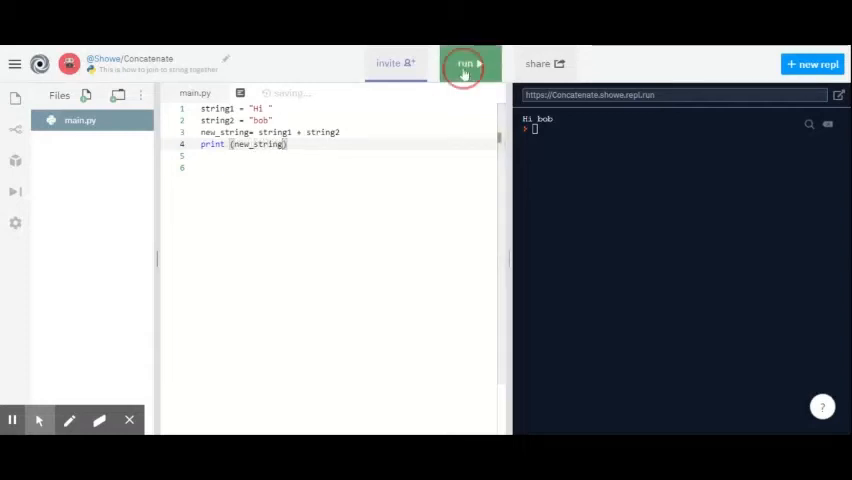
{"action": "left_click", "coordinate": [465, 63]}
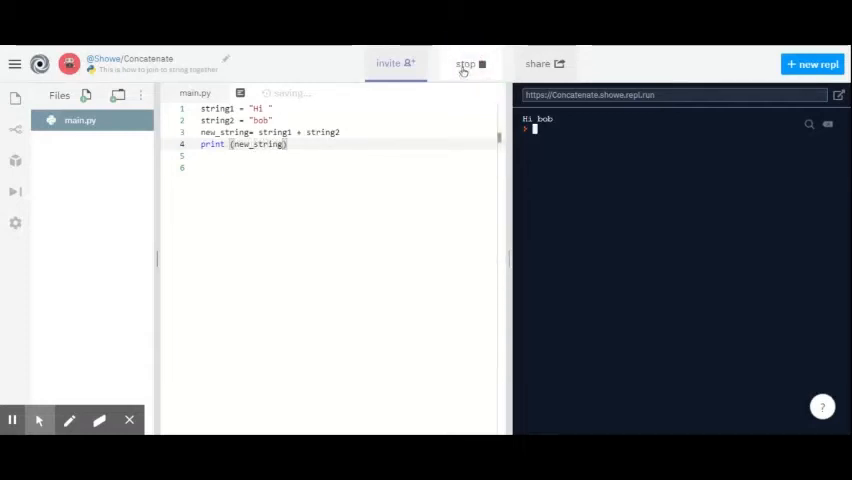